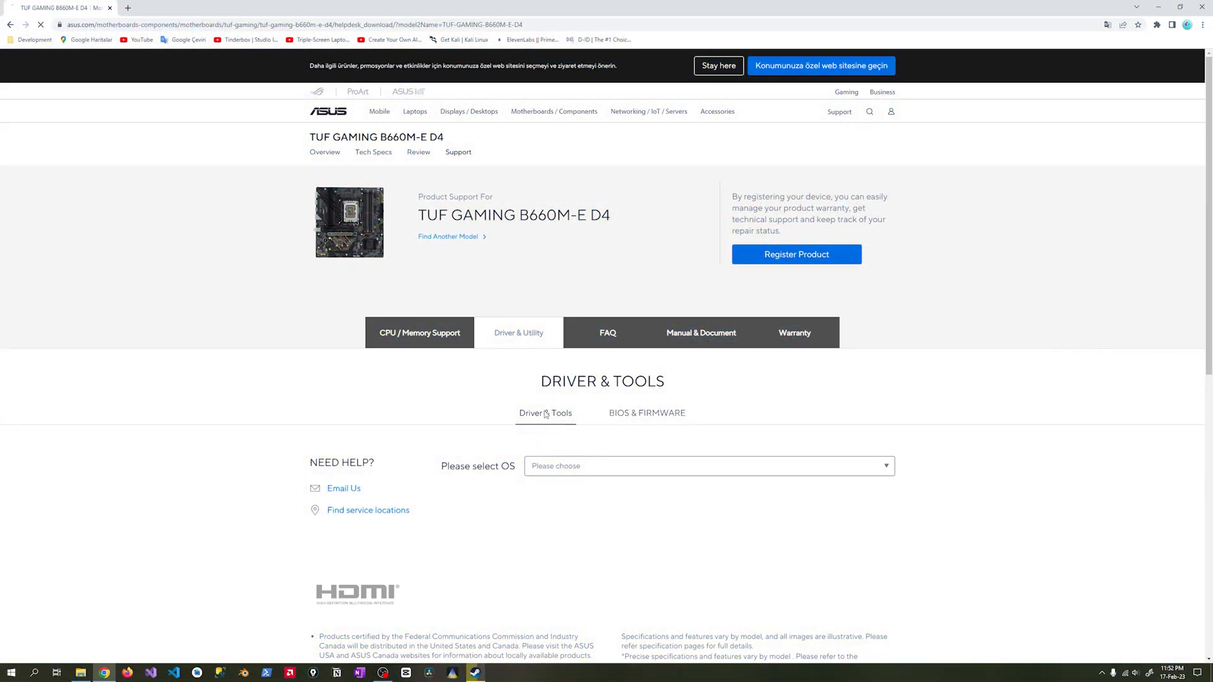
Download the BIOS 2212 package from the BIOS & FIRMWARE list for the TUF GAMING B660M-E D4
{"action": "left_click", "coordinate": [648, 412]}
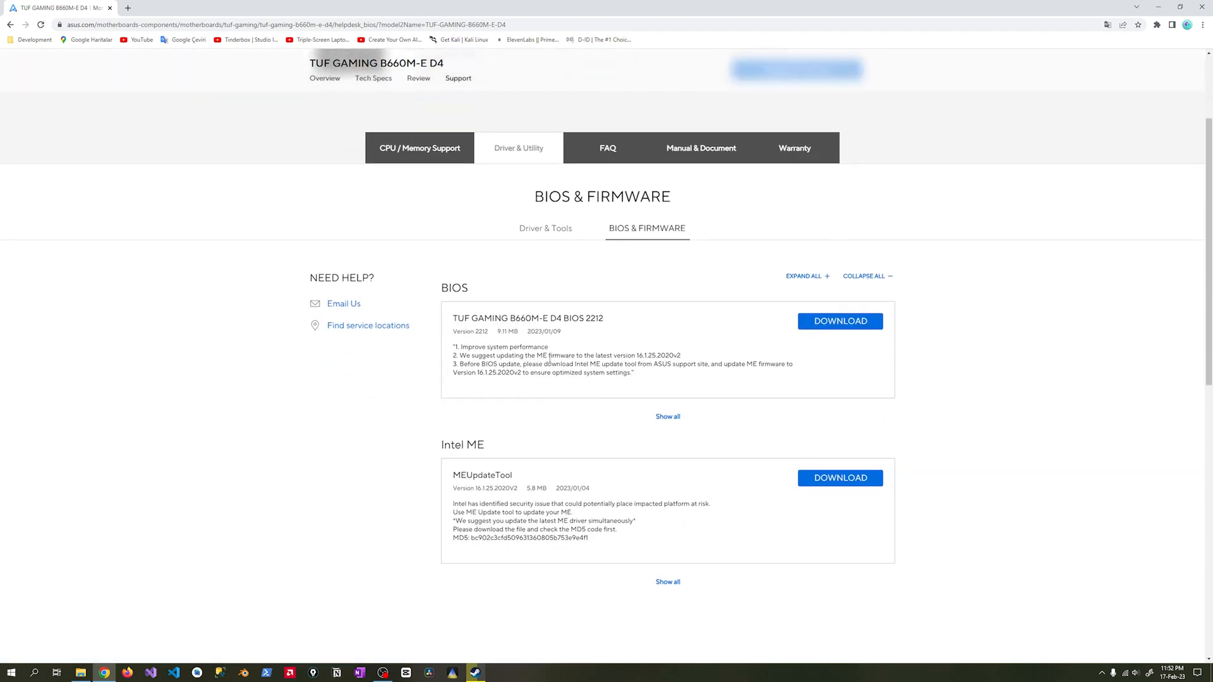
{"action": "left_click", "coordinate": [839, 321]}
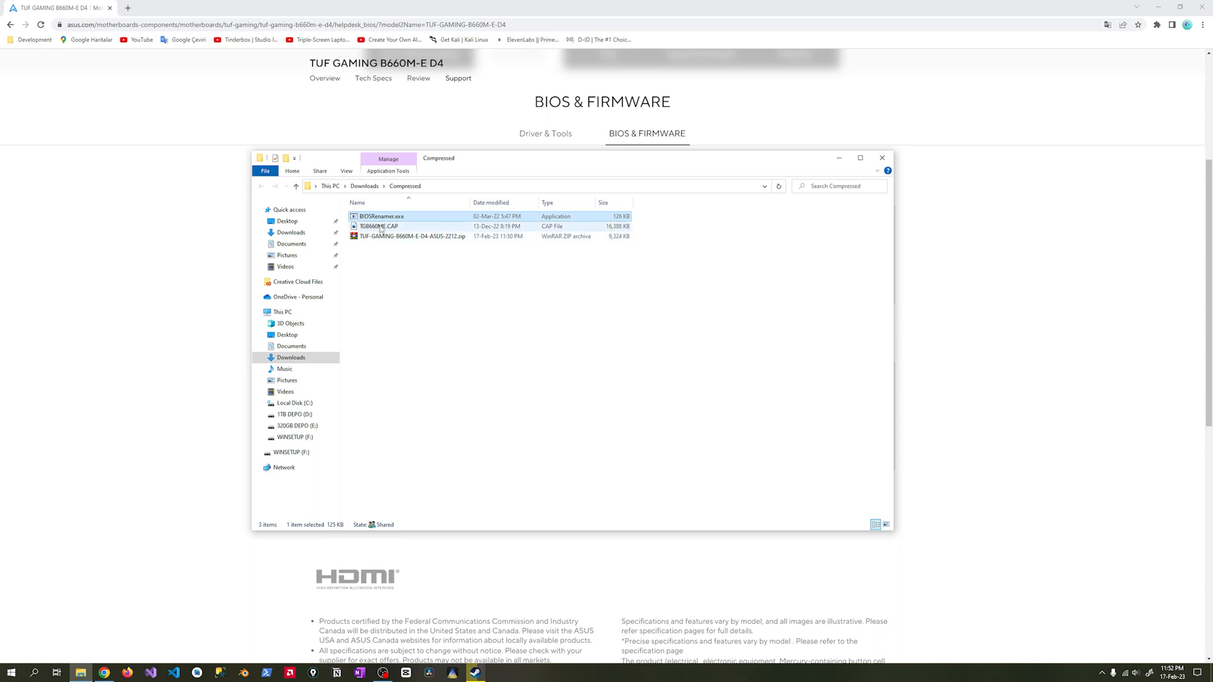
Copy TGB660ME.CAP from Downloads\Compressed and paste it onto the WINSETUP (F:) USB drive
{"action": "right_click", "coordinate": [380, 226]}
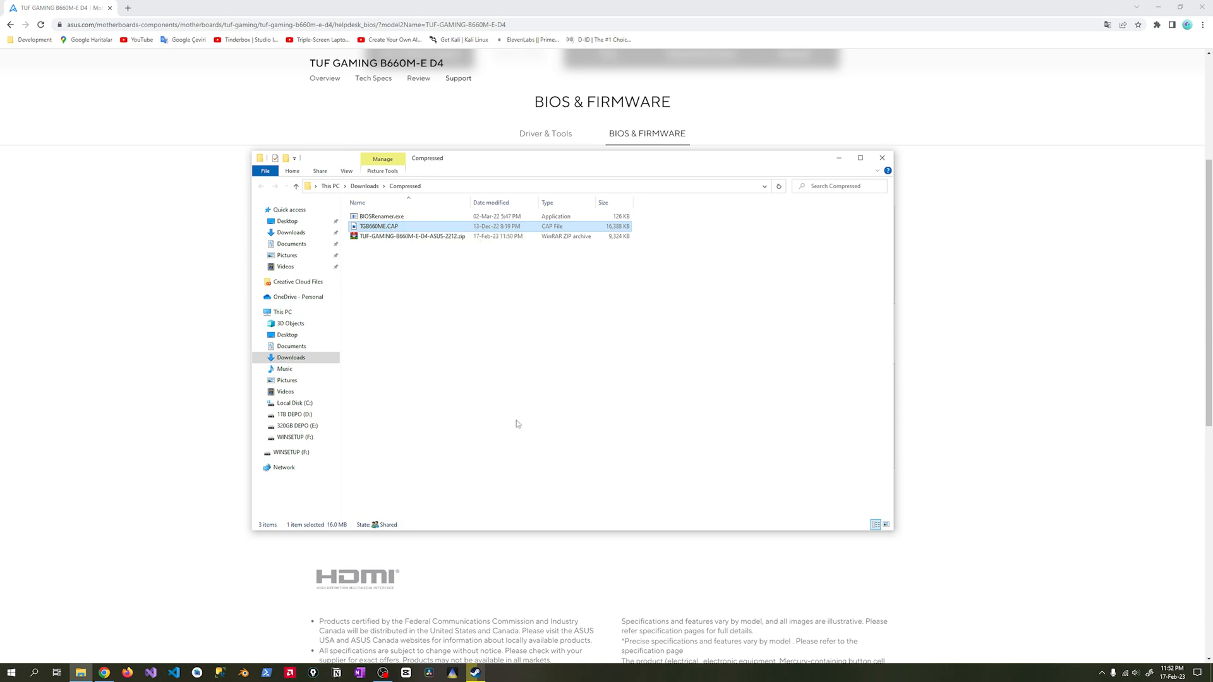
{"action": "left_click", "coordinate": [291, 453]}
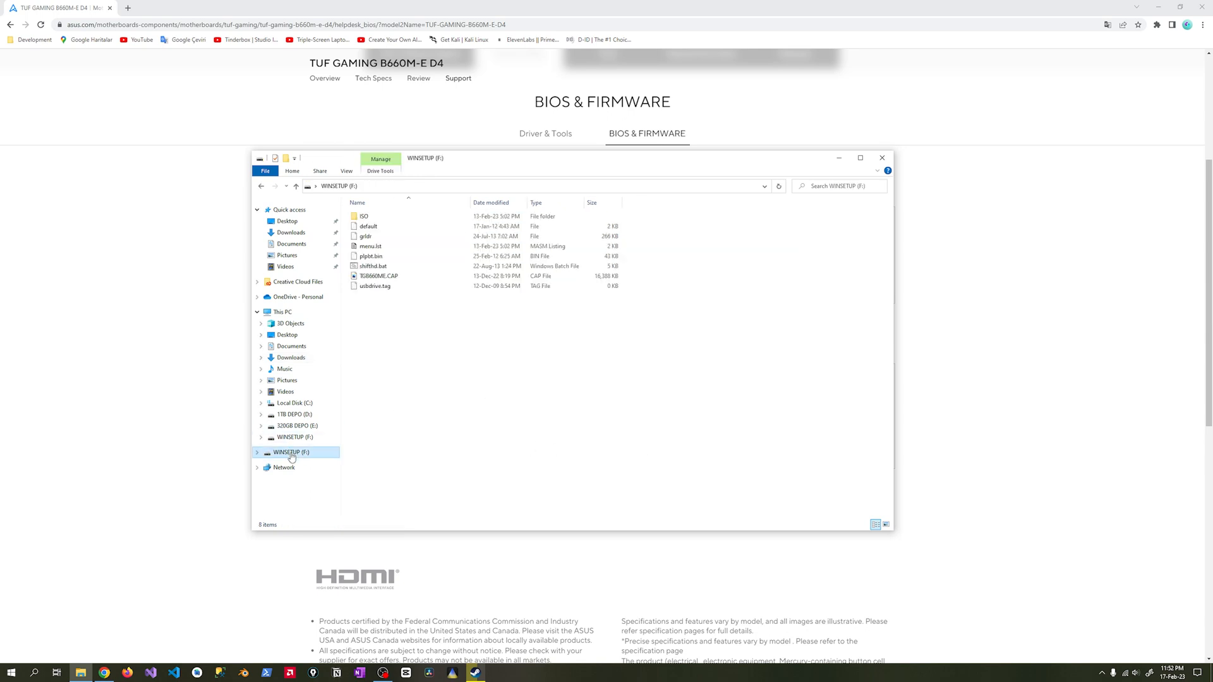